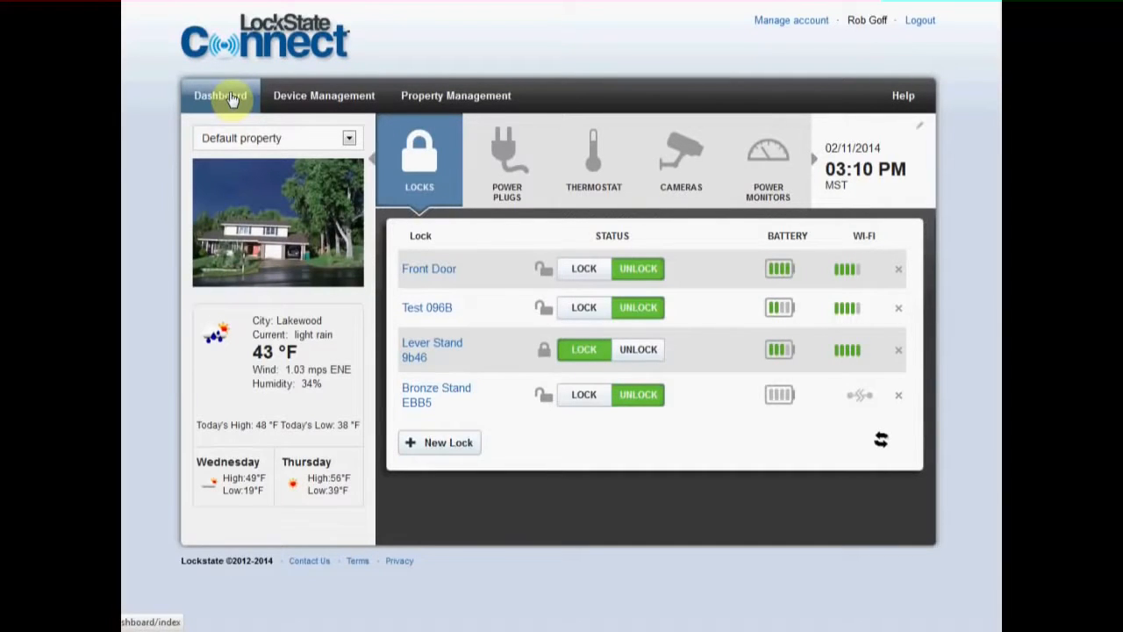
# Keep the Default property selected and lock the Front Door from the dashboard
pyautogui.click(350, 138)
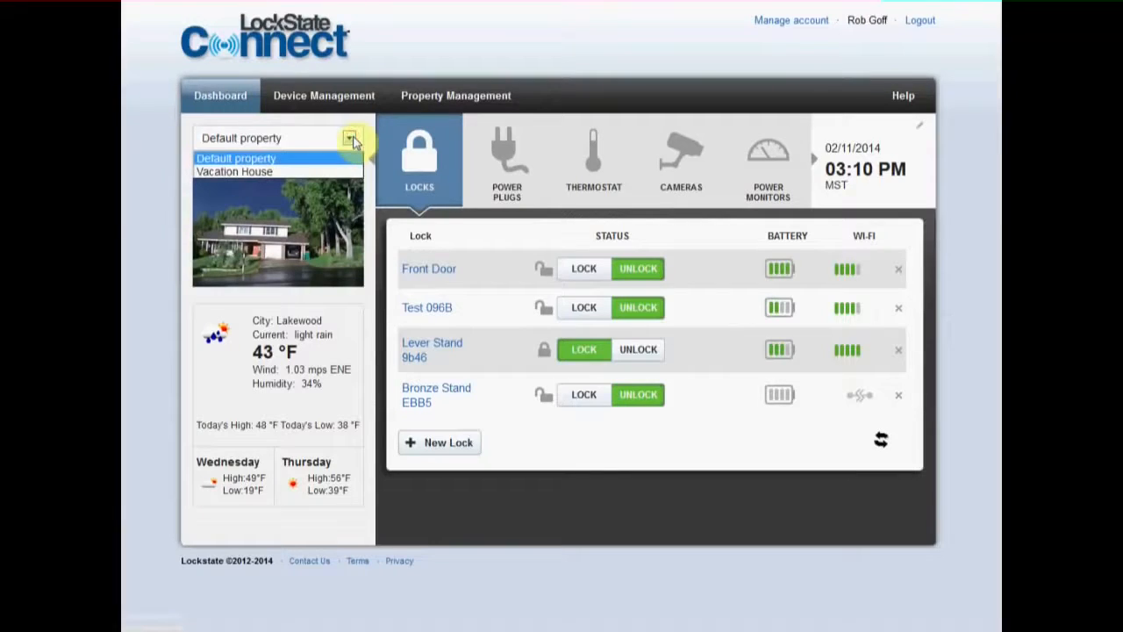
pyautogui.click(350, 138)
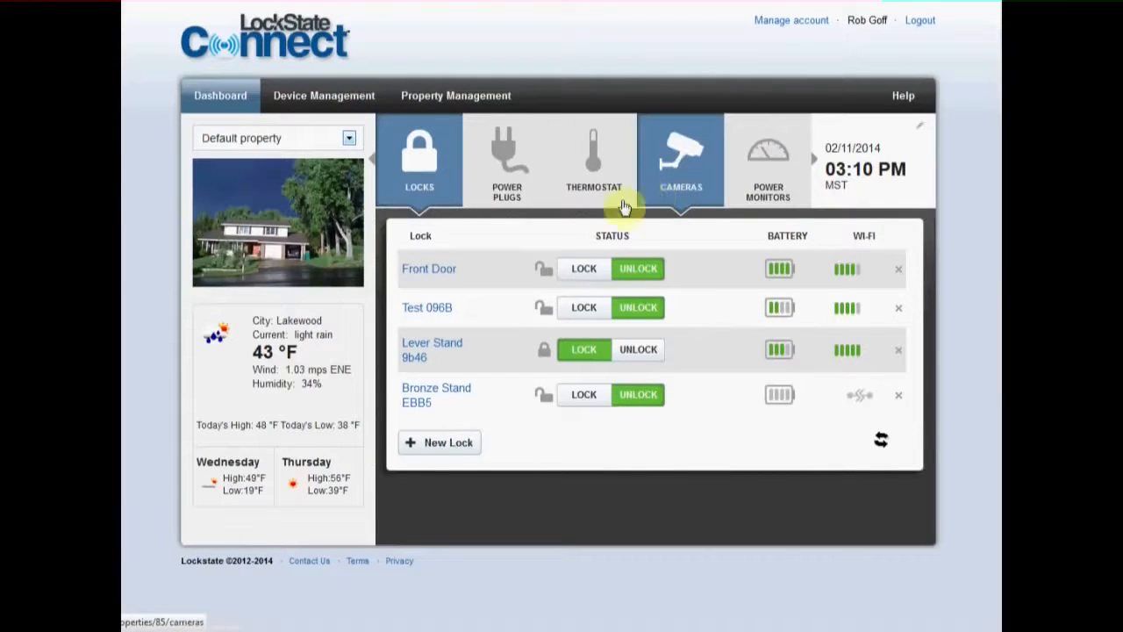
pyautogui.click(419, 161)
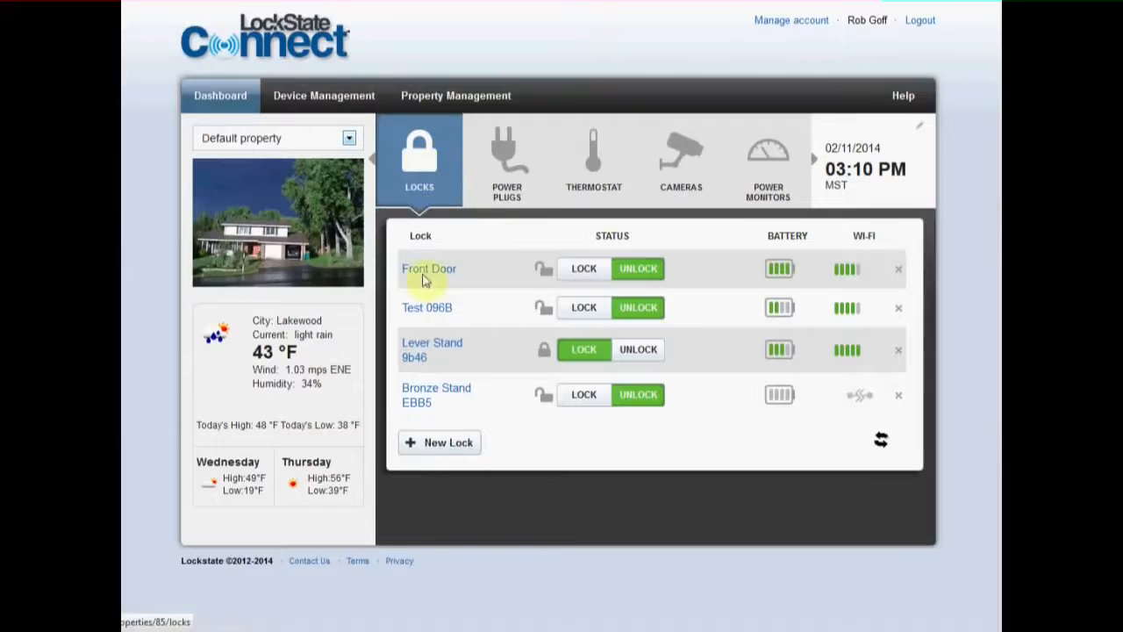
pyautogui.moveTo(480, 269)
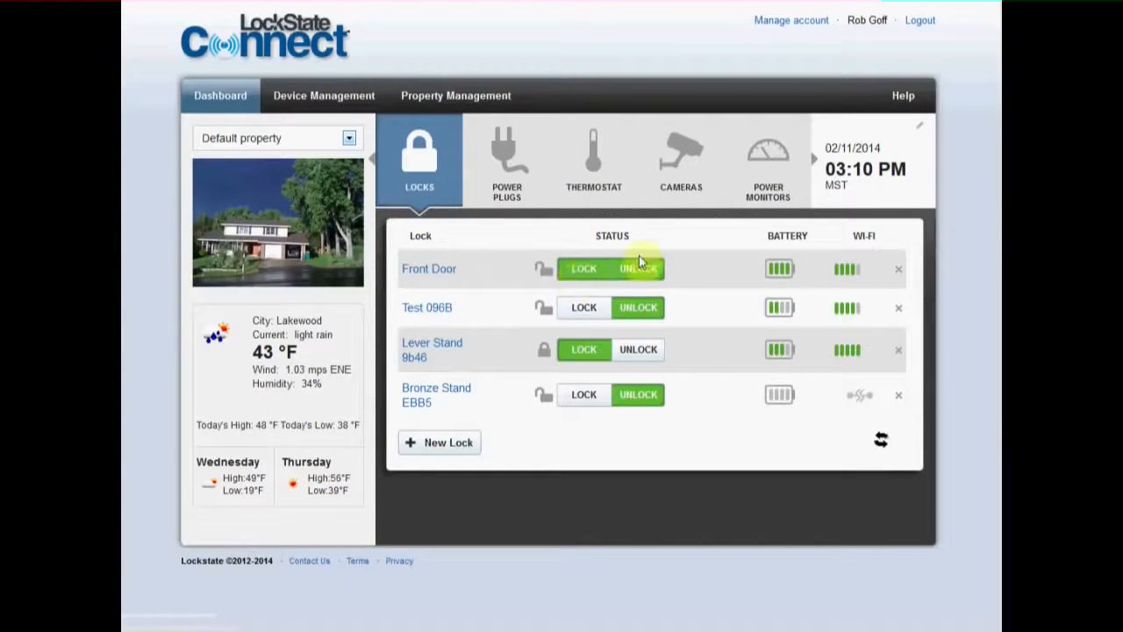
pyautogui.moveTo(875, 312)
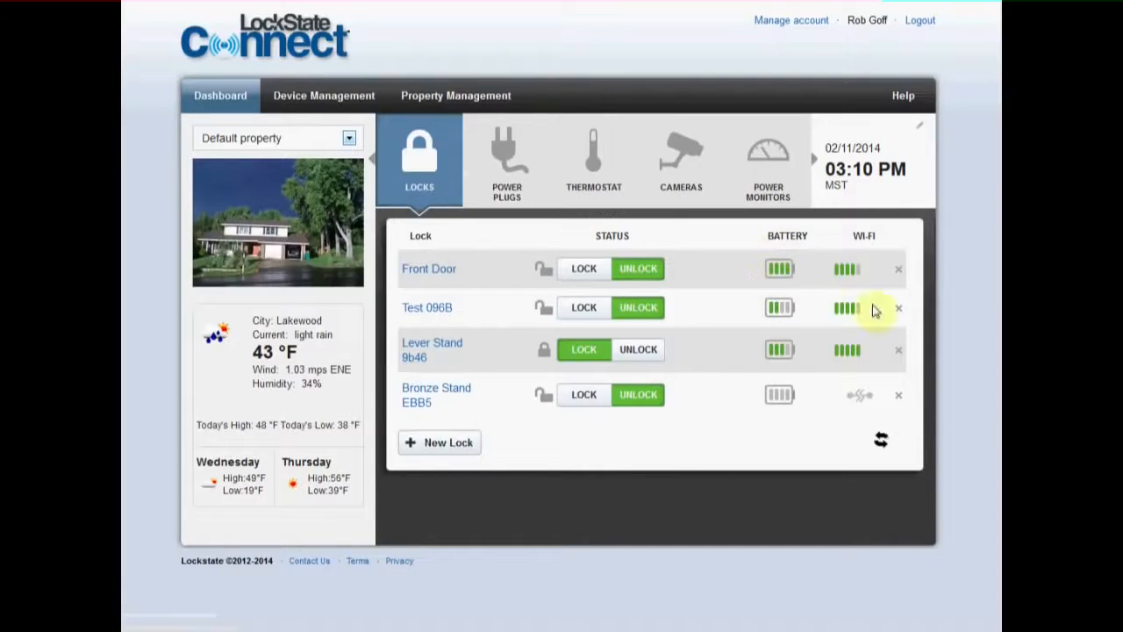
pyautogui.click(583, 268)
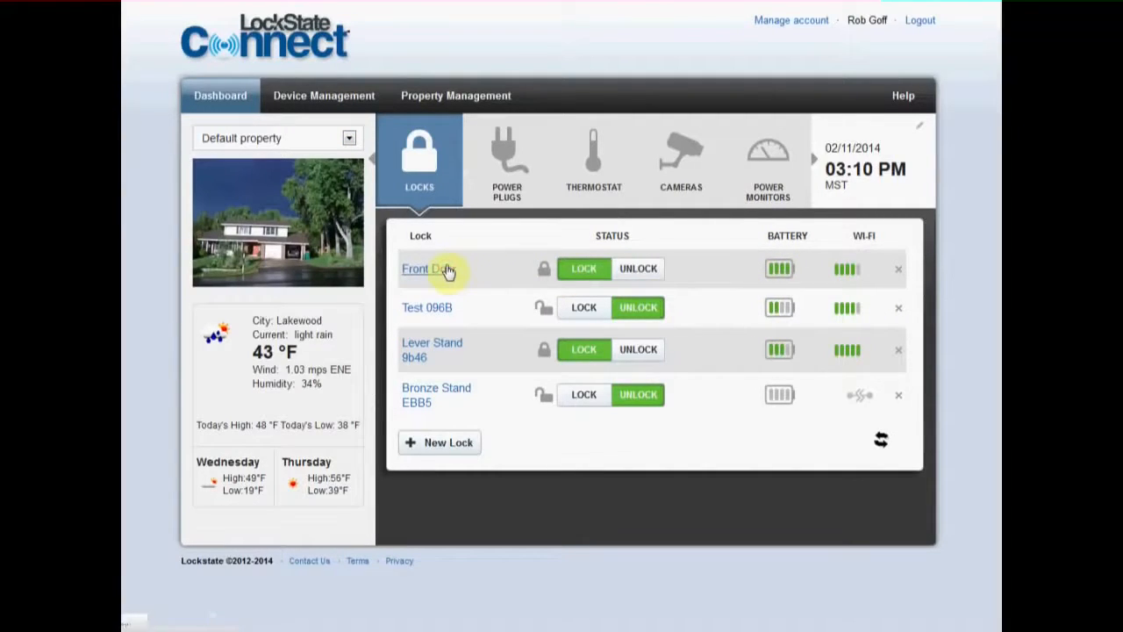
# Open the Front Door lock and view its access codes, then its Business Hours and Untitled schedules
pyautogui.click(424, 268)
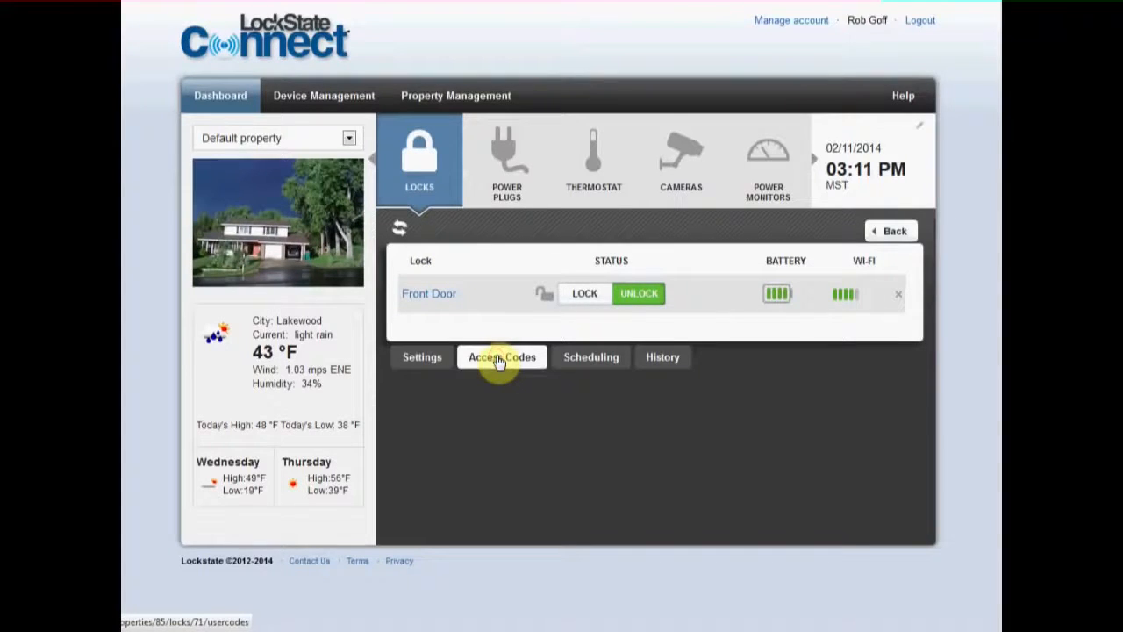
pyautogui.click(502, 356)
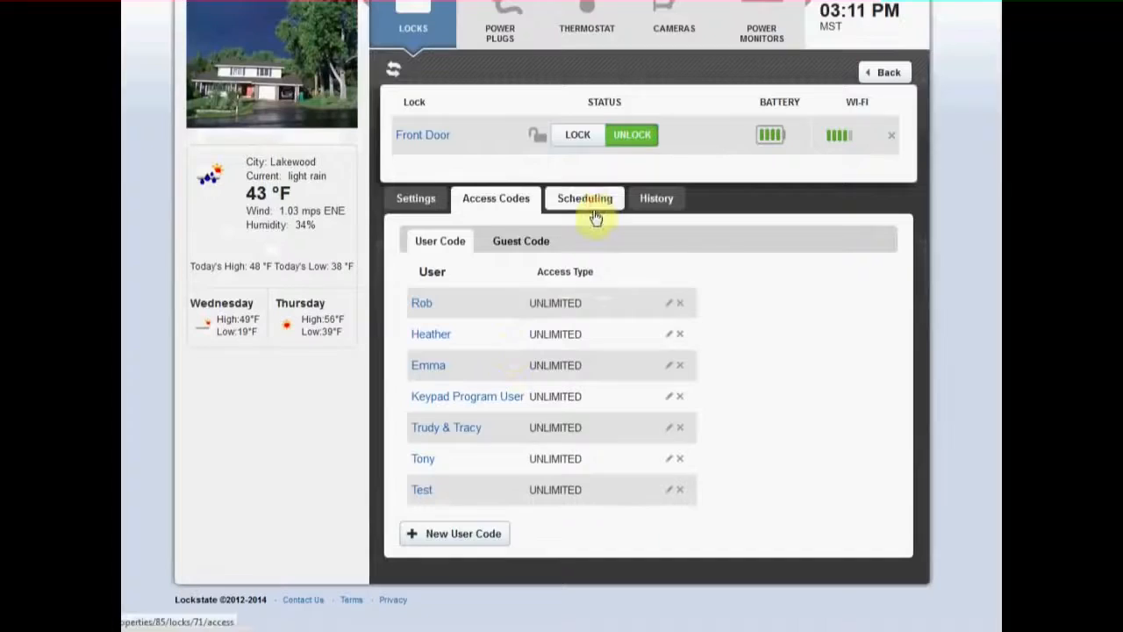
pyautogui.click(584, 197)
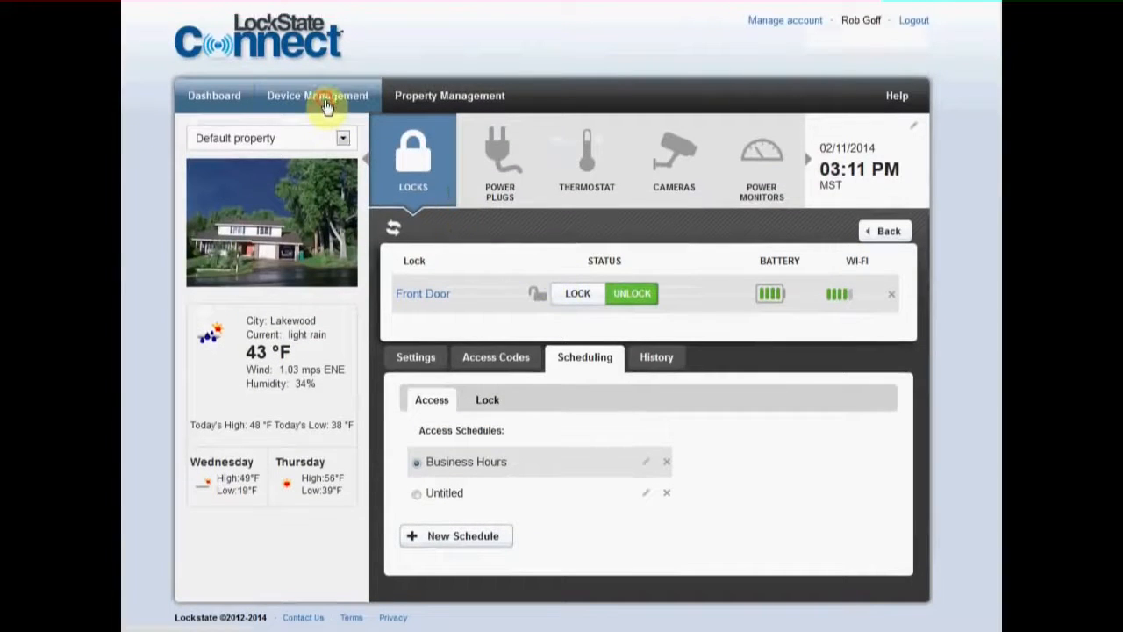
pyautogui.click(214, 95)
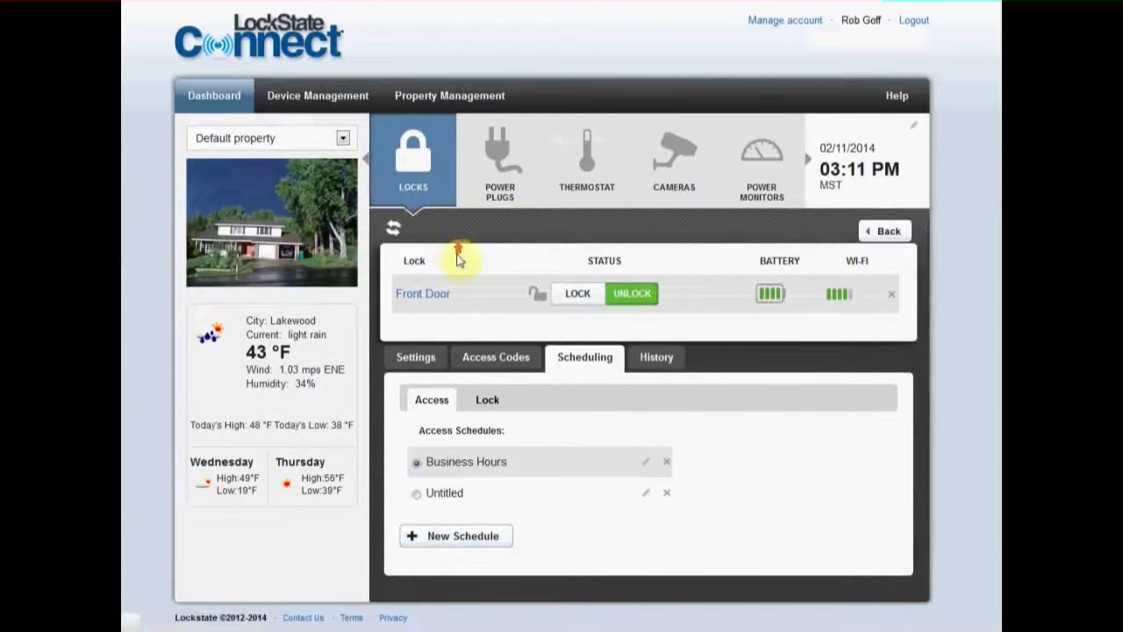
# Open Device Management and scroll through the ten-of-eleven device list
pyautogui.click(317, 94)
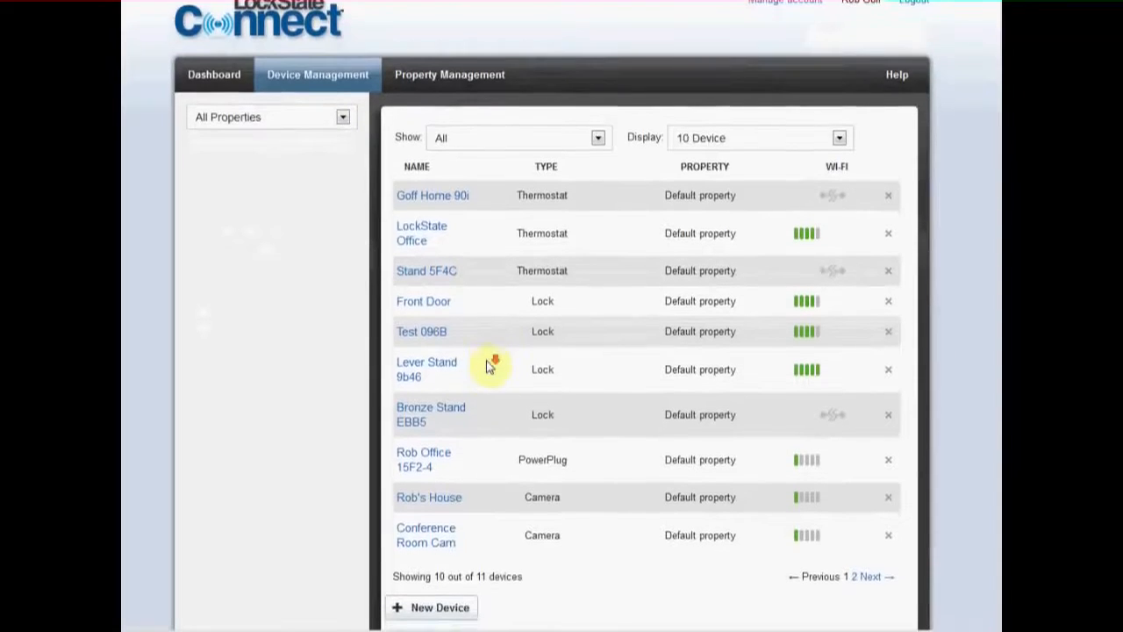
pyautogui.scroll(-3)
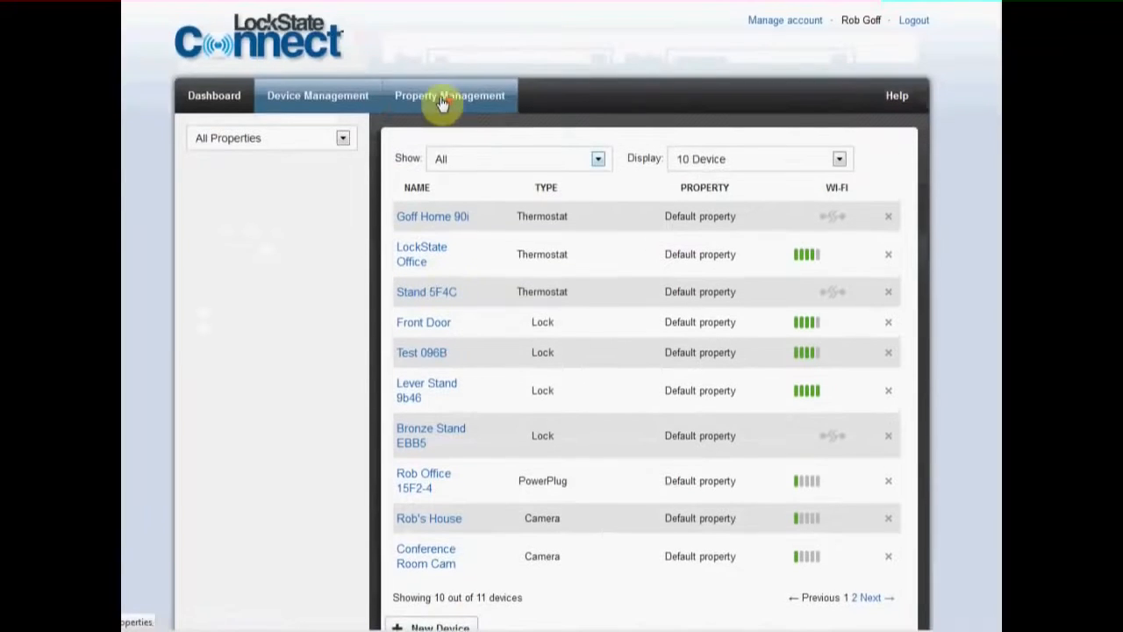
# Open the Default property's settings, view its devices, then its Photo tab
pyautogui.click(449, 96)
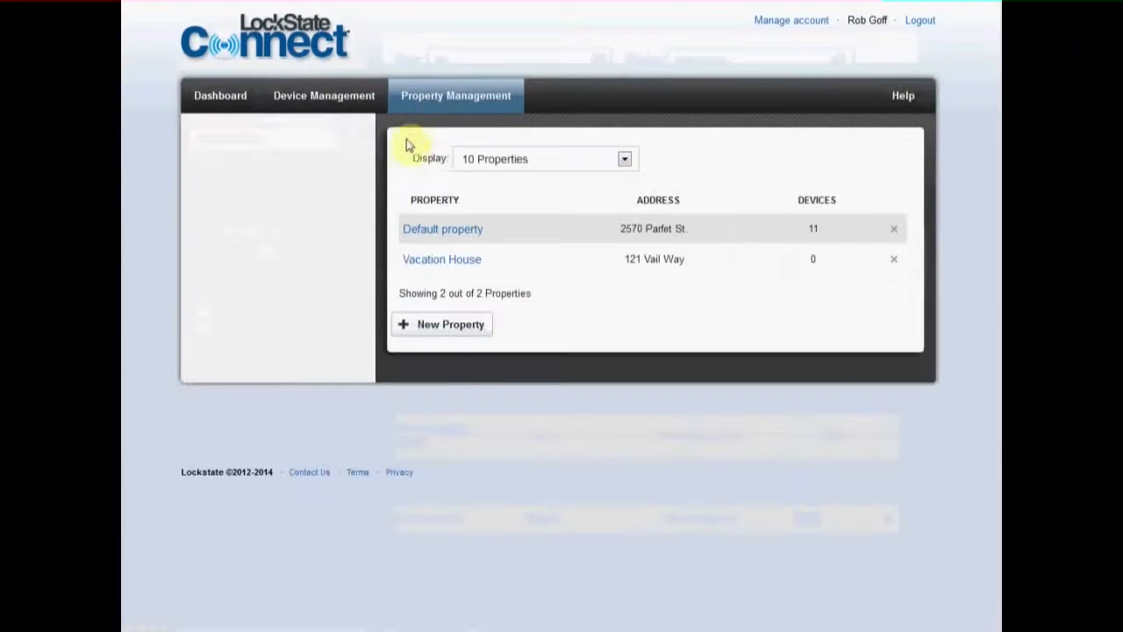
pyautogui.moveTo(450, 323)
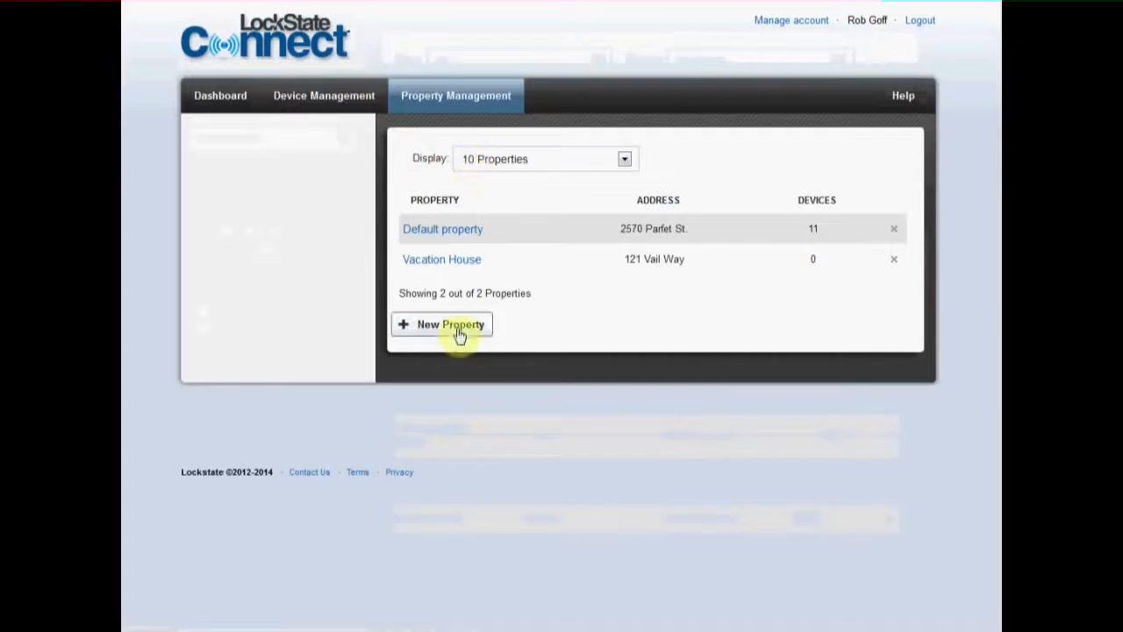
pyautogui.click(442, 228)
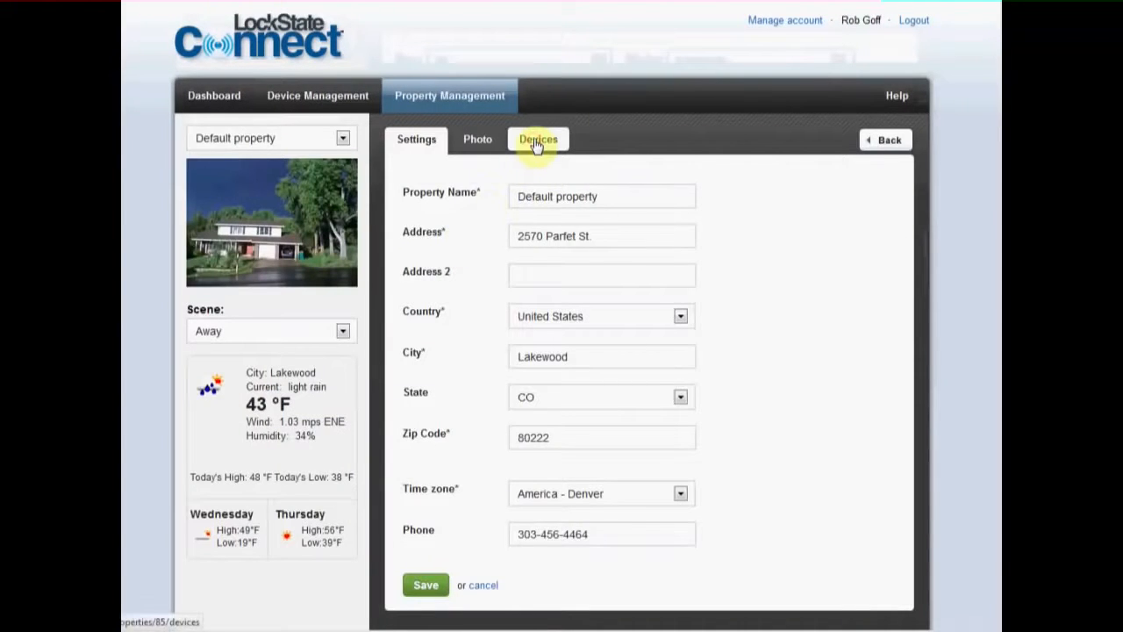
pyautogui.click(538, 139)
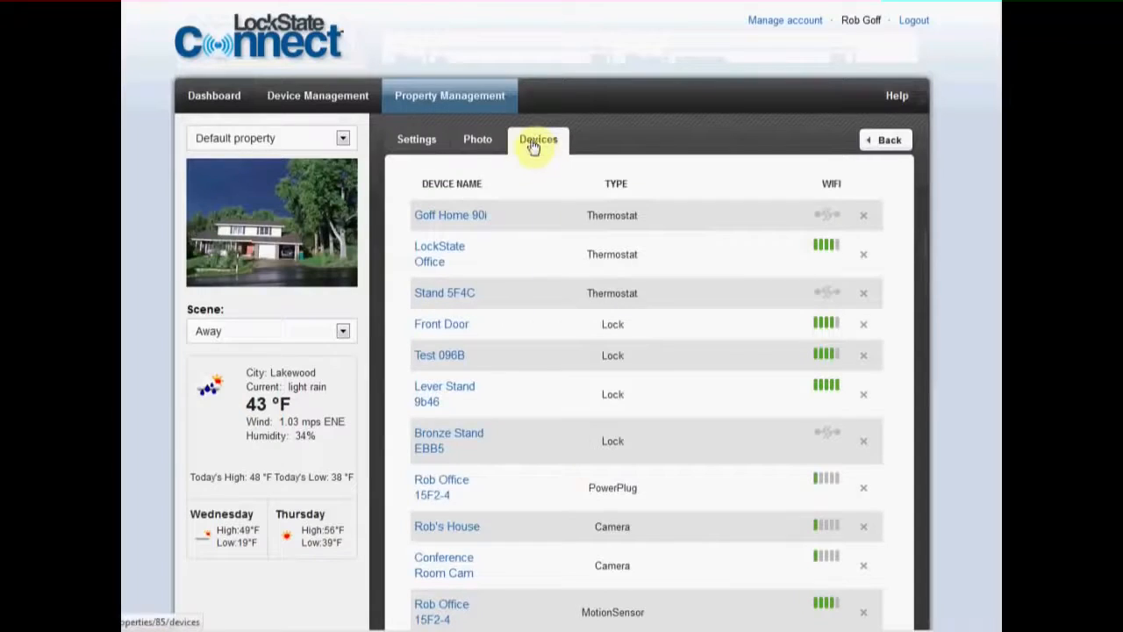
pyautogui.click(477, 138)
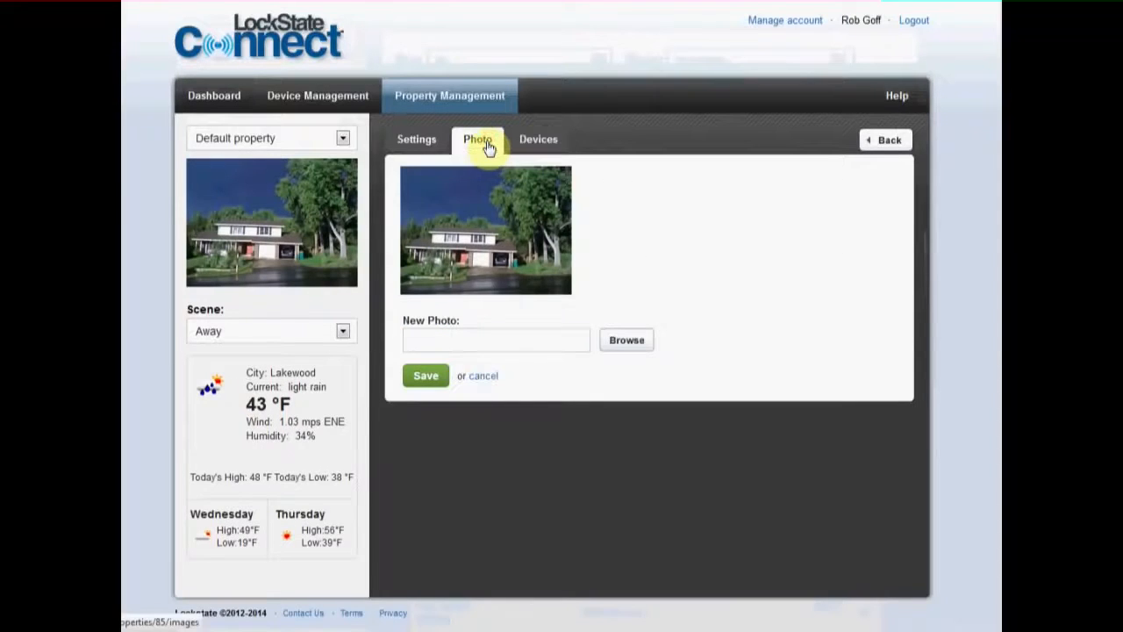
pyautogui.moveTo(790, 25)
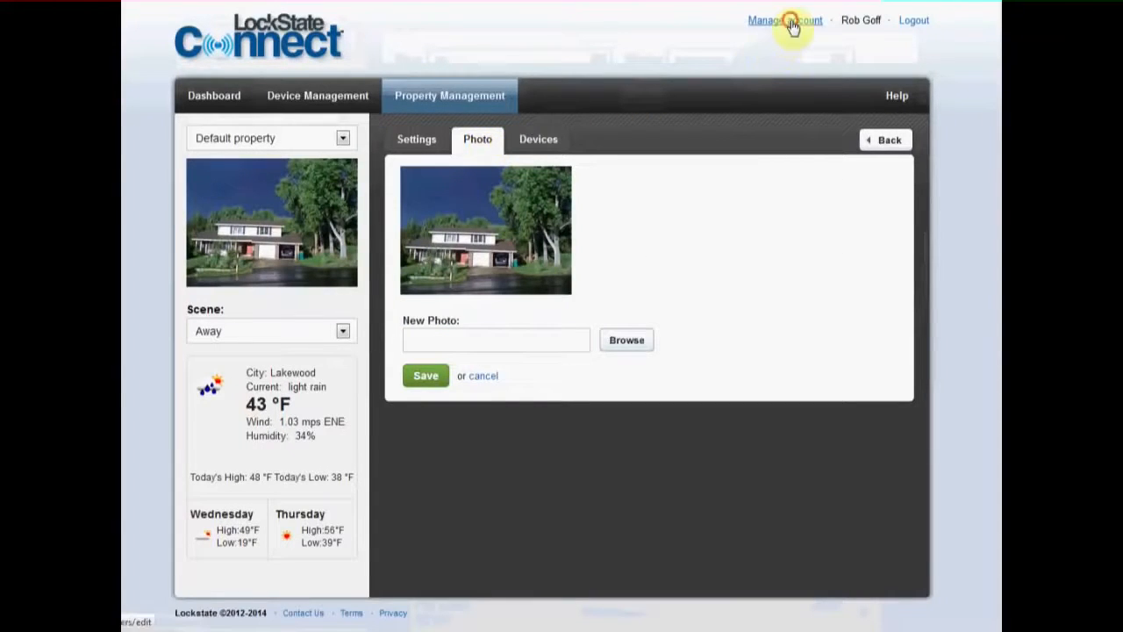
# Go to Manage account to see general information and password reset fields
pyautogui.click(784, 20)
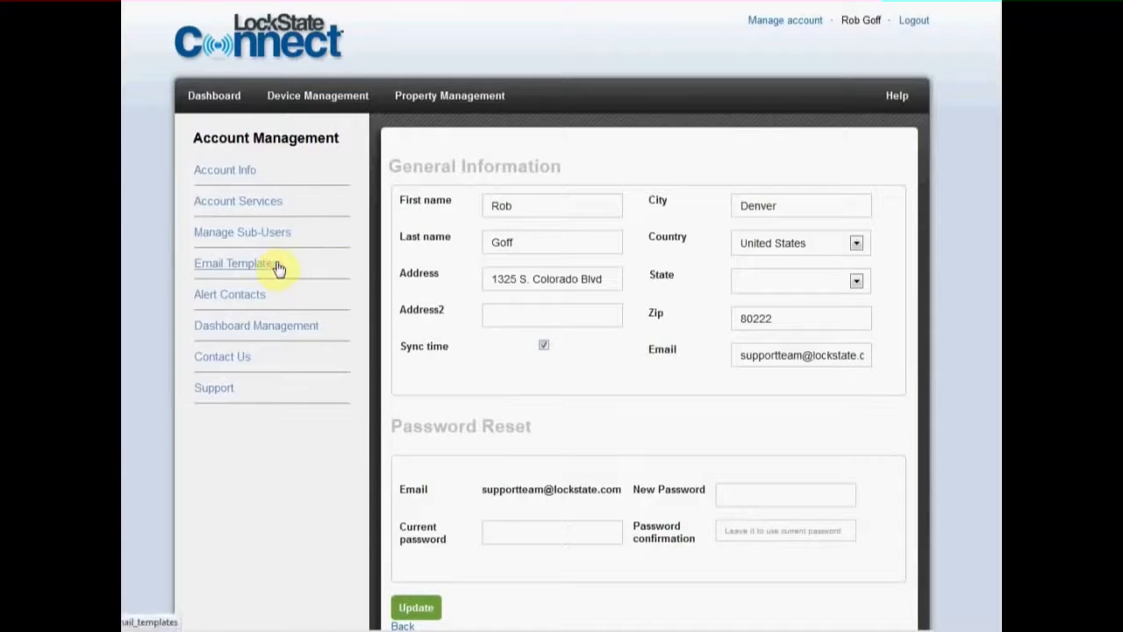
# Open Email Templates, then the LockState Connect Template, and scroll through the editor
pyautogui.click(232, 263)
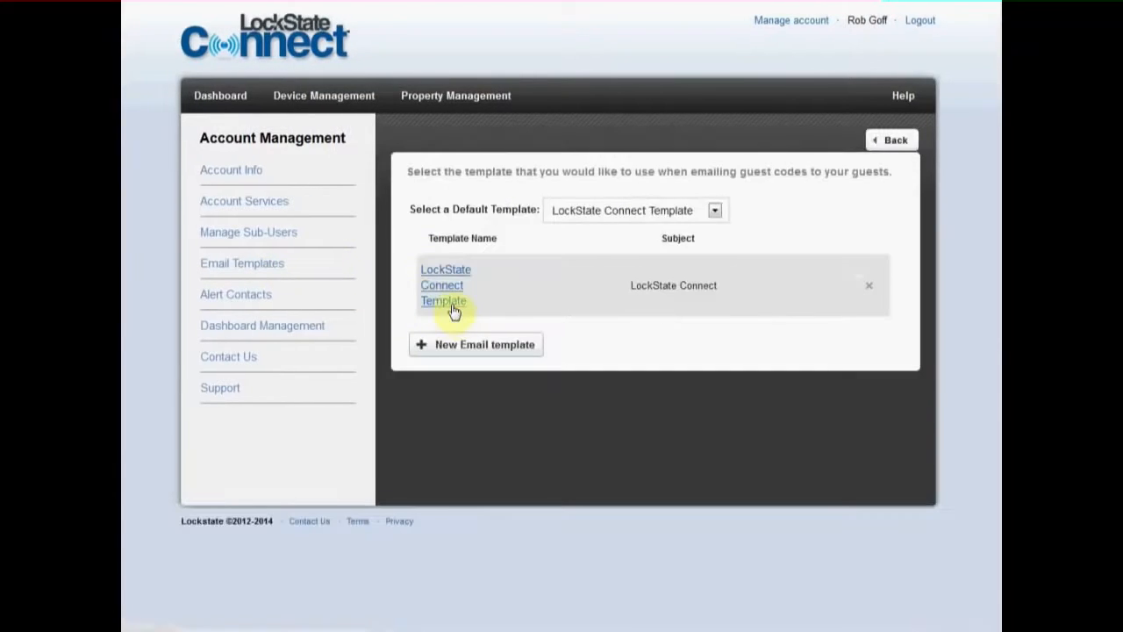
pyautogui.click(443, 284)
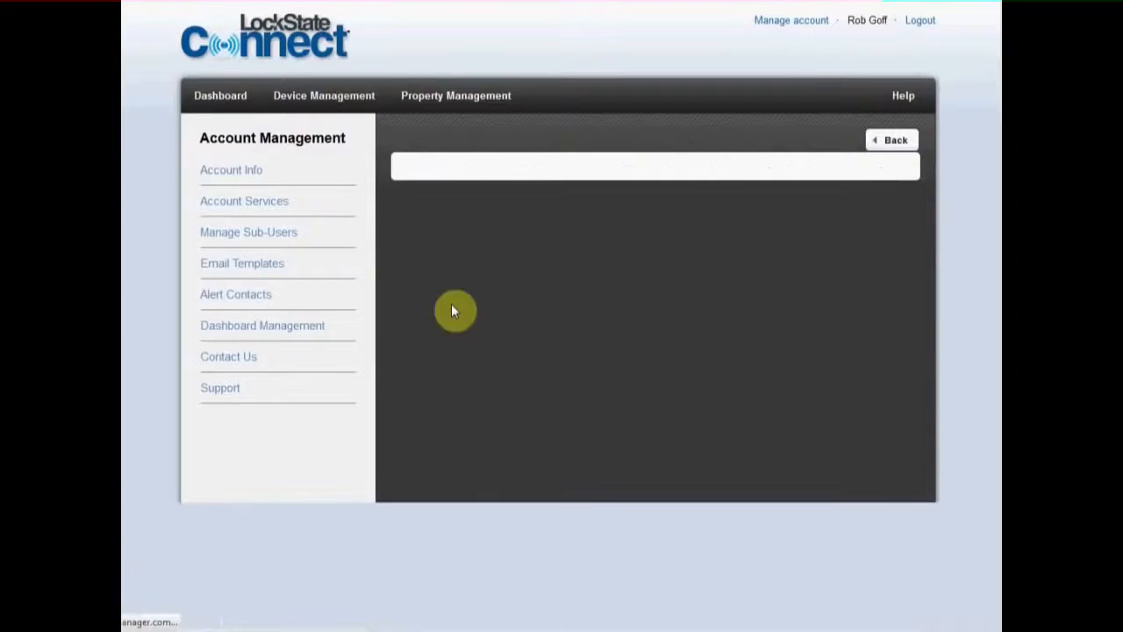
pyautogui.click(242, 262)
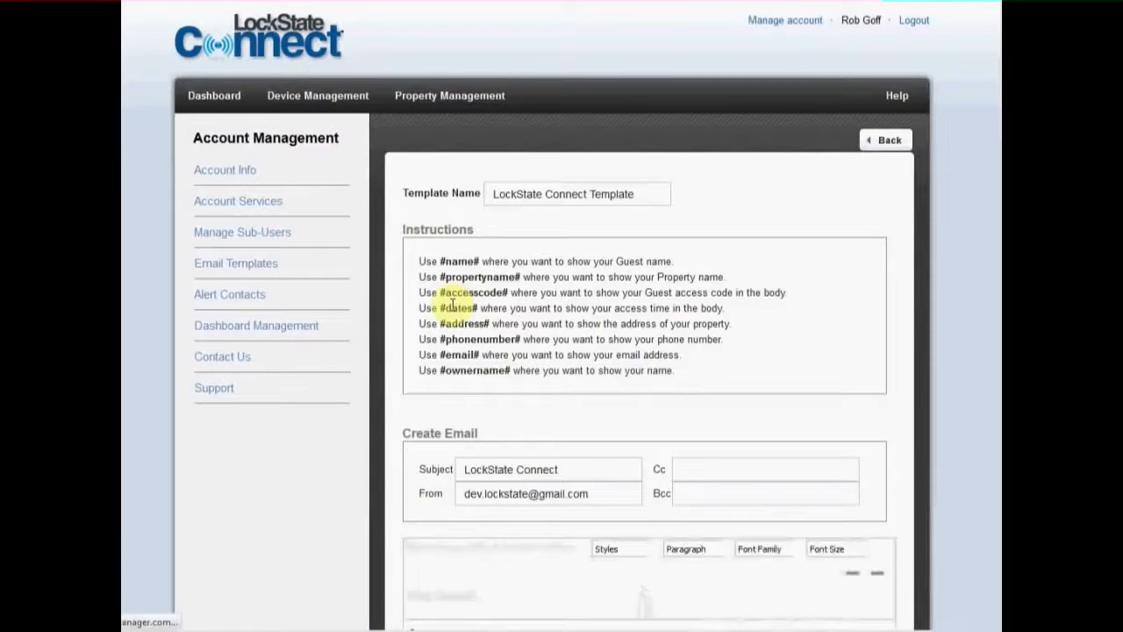
pyautogui.scroll(-3)
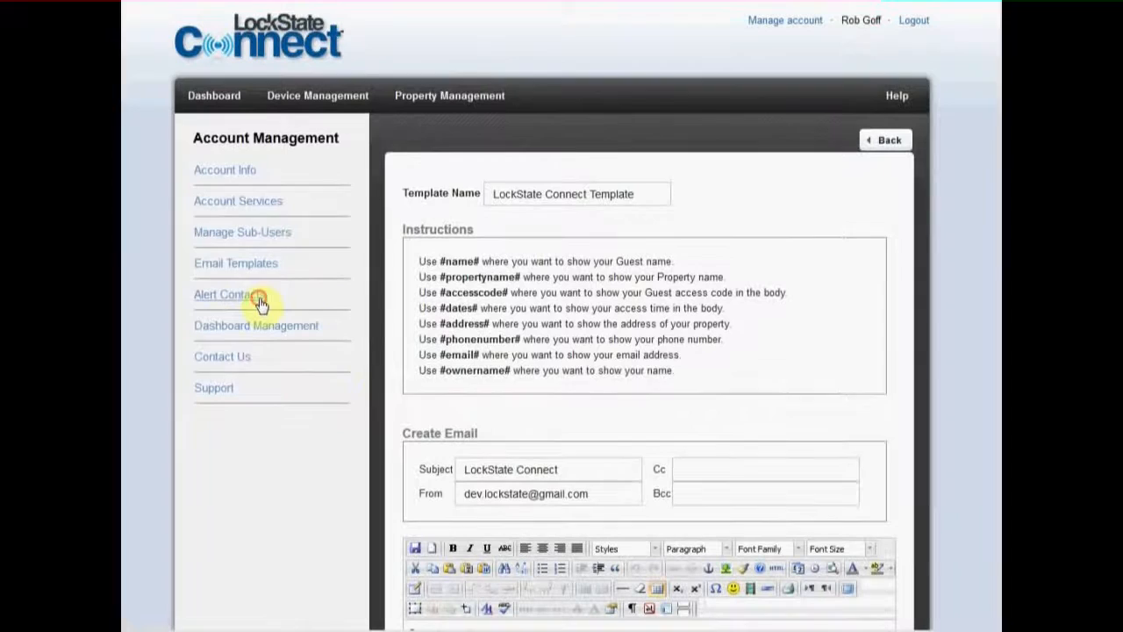
# Open Alert Contacts to see the email and cell phone contacts
pyautogui.click(234, 294)
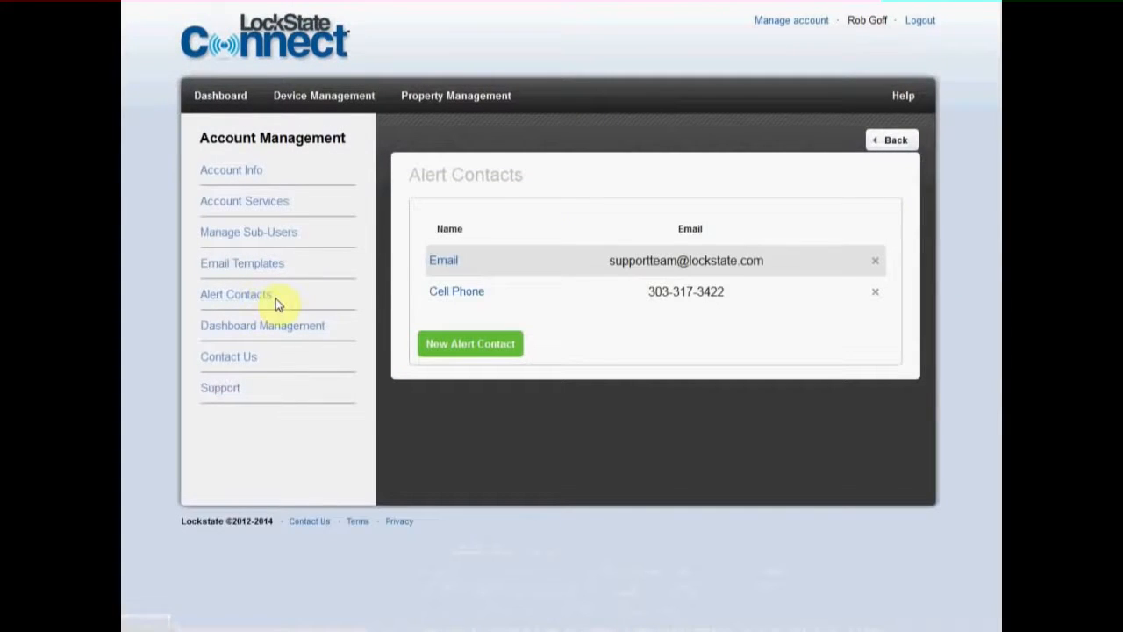
pyautogui.moveTo(447, 295)
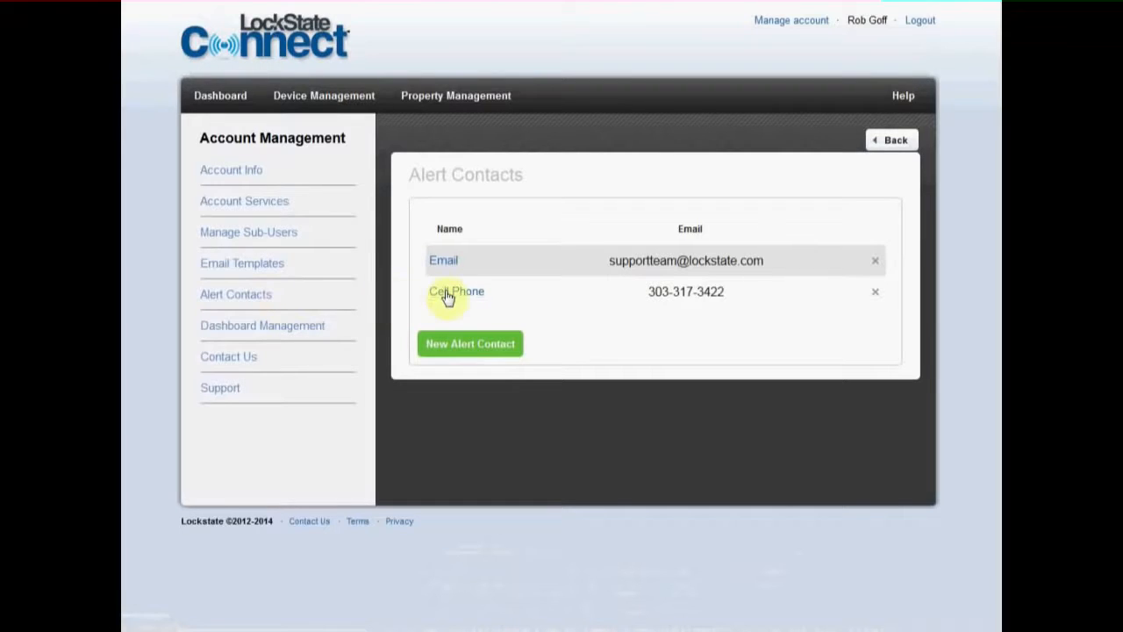
pyautogui.moveTo(455, 291)
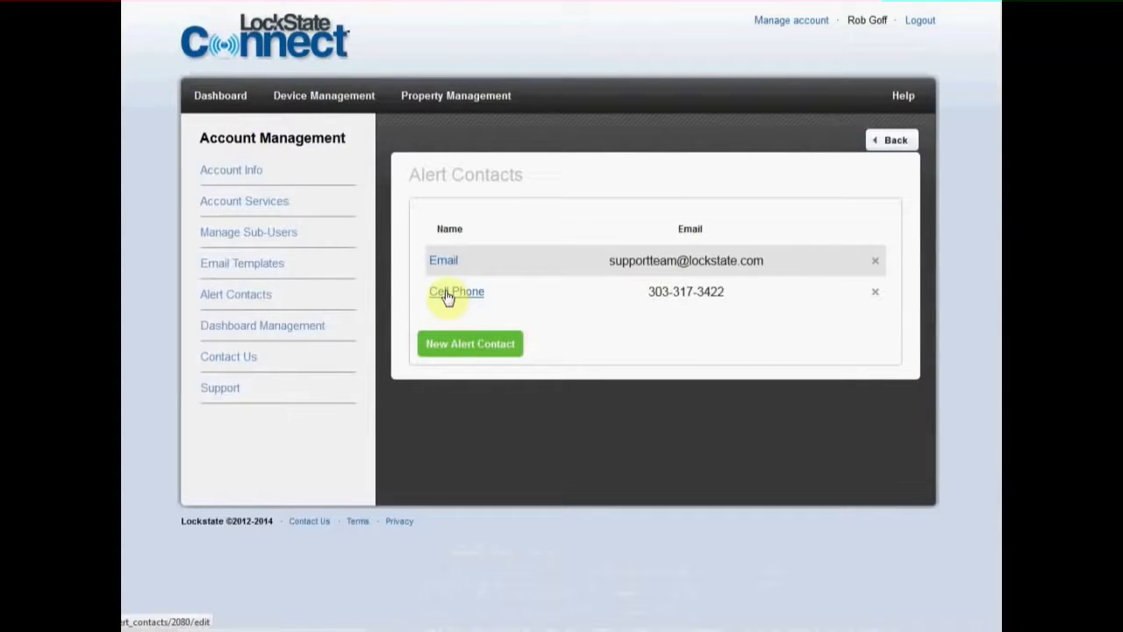
pyautogui.moveTo(358, 306)
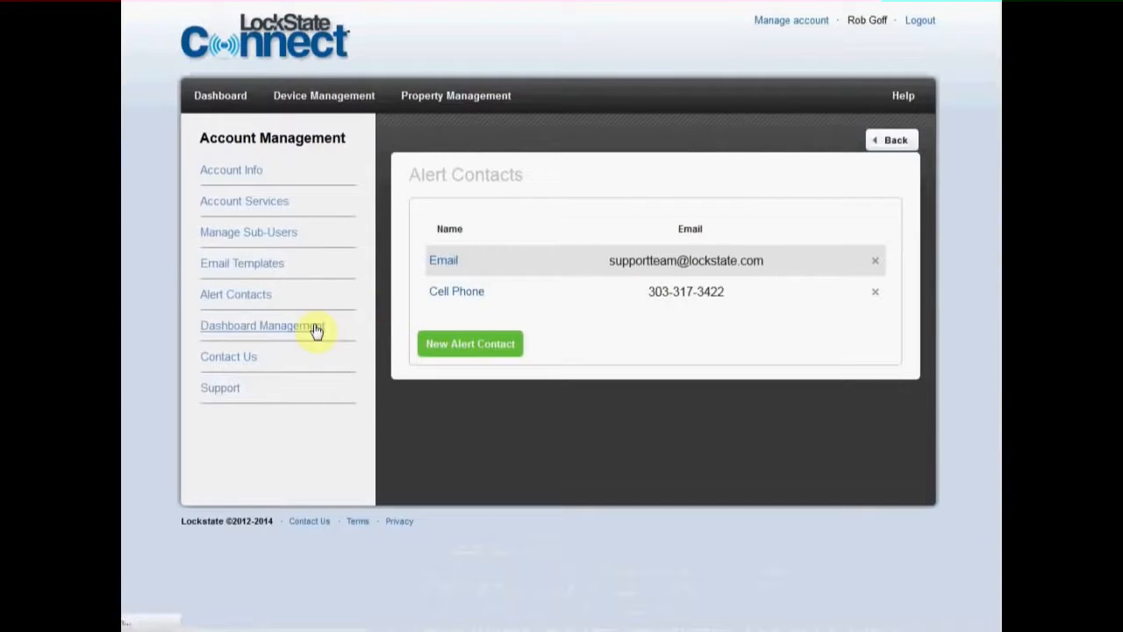
# In Dashboard Management, drag the Power Plug navigator ahead of Thermostat
pyautogui.click(263, 326)
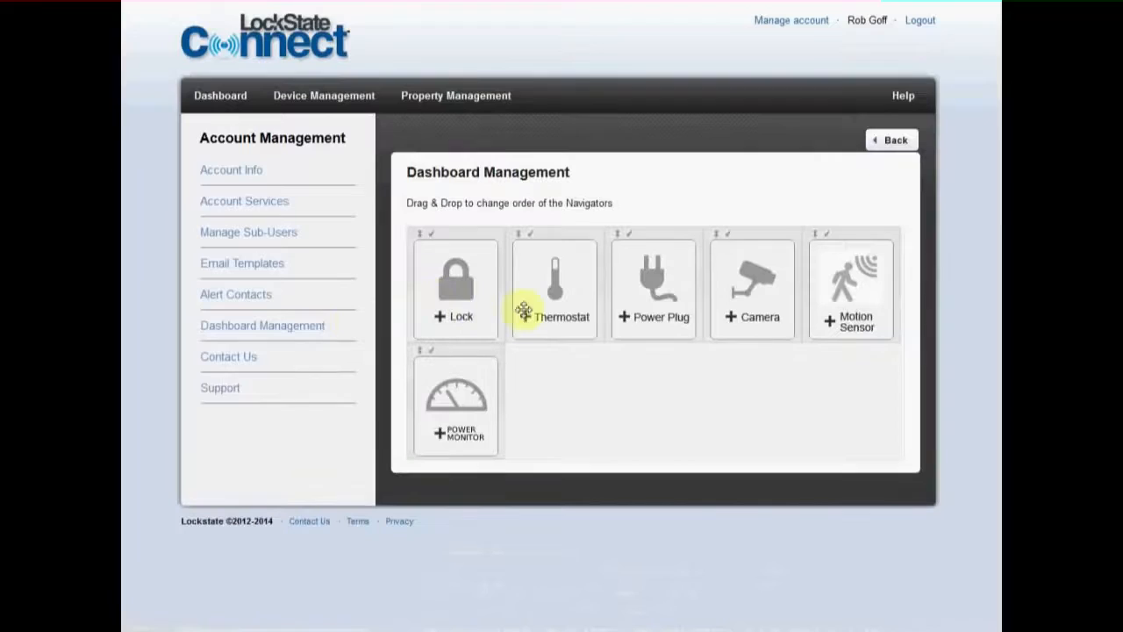
pyautogui.moveTo(654, 288); pyautogui.dragTo(581, 316)
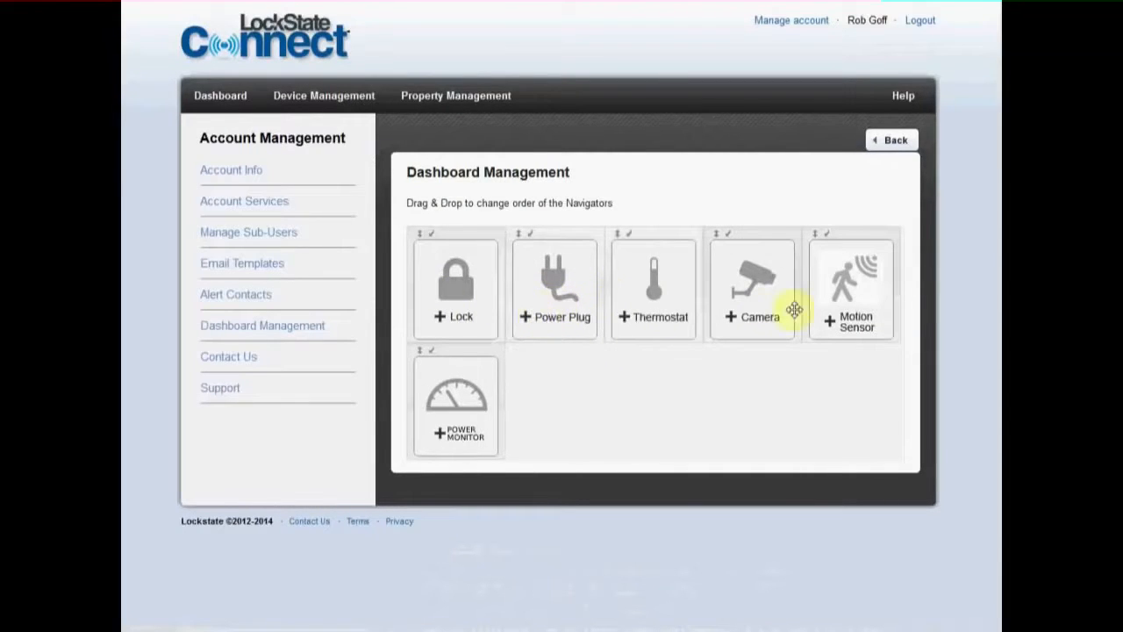
pyautogui.moveTo(226, 389)
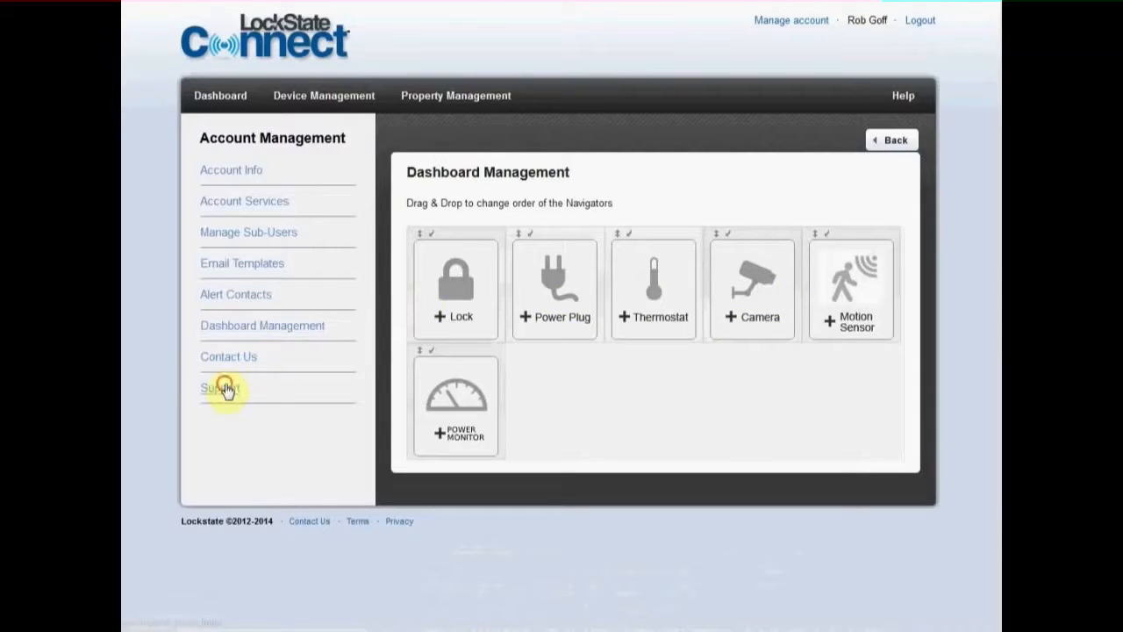
# Open Support and scroll past proxy login and manuals to the instruction videos
pyautogui.click(221, 388)
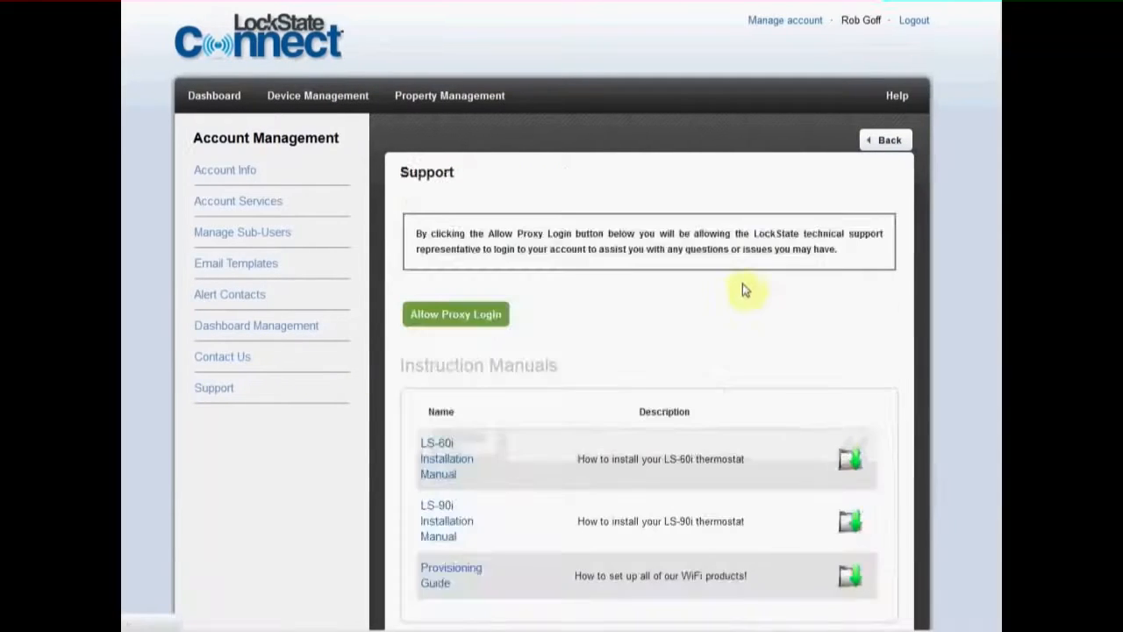
pyautogui.scroll(-3)
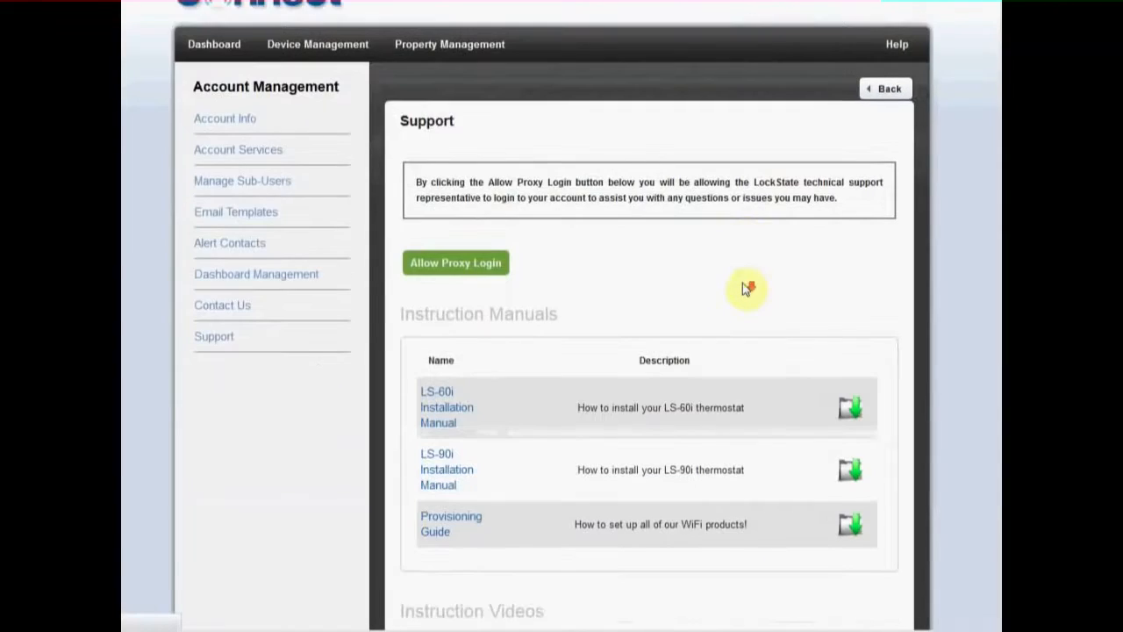
pyautogui.scroll(-3)
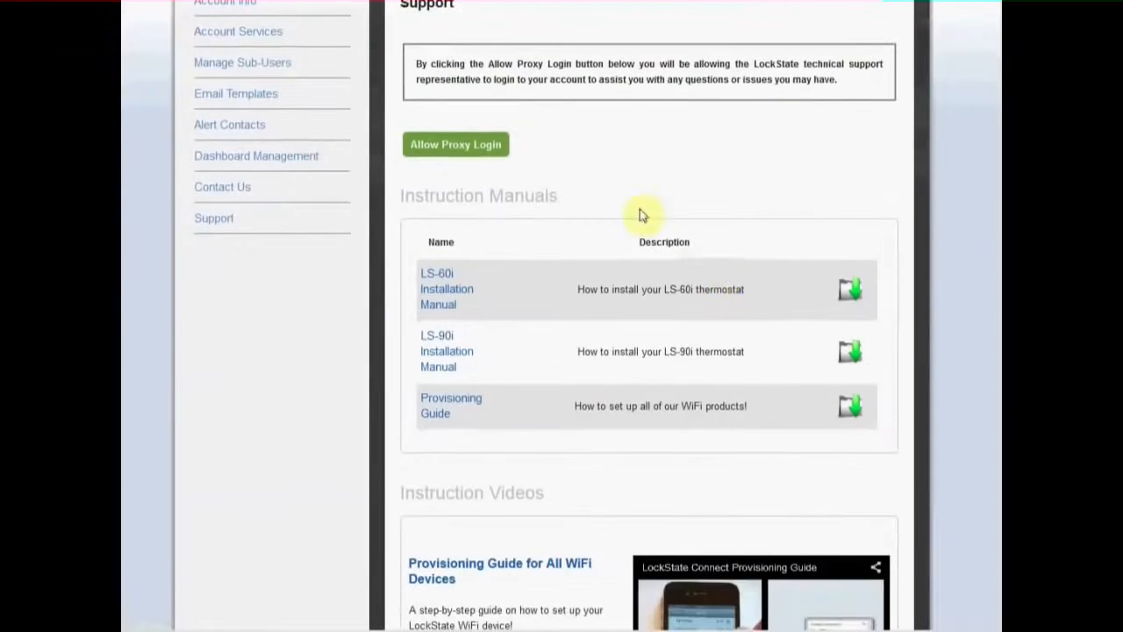